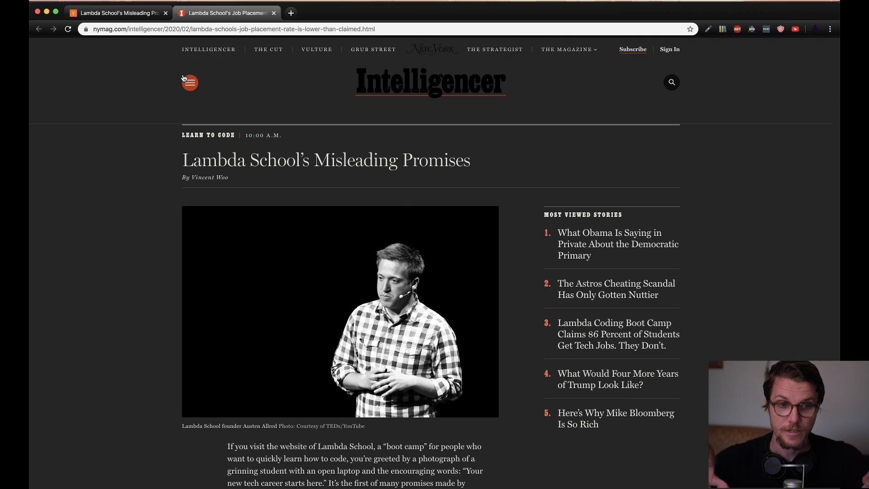
# - Scroll past the header image and highlight the passage about signing Income Sharing Agreements
pyautogui.moveTo(183, 160); pyautogui.dragTo(394, 159)
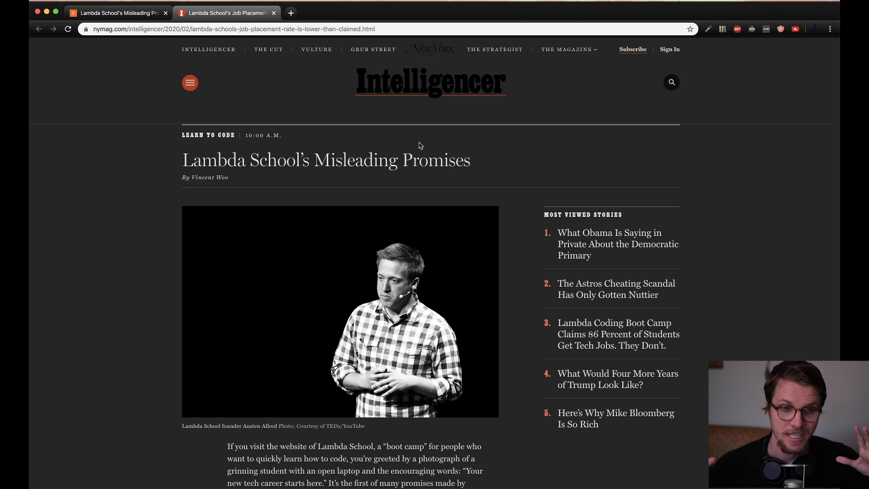
pyautogui.moveTo(422, 154)
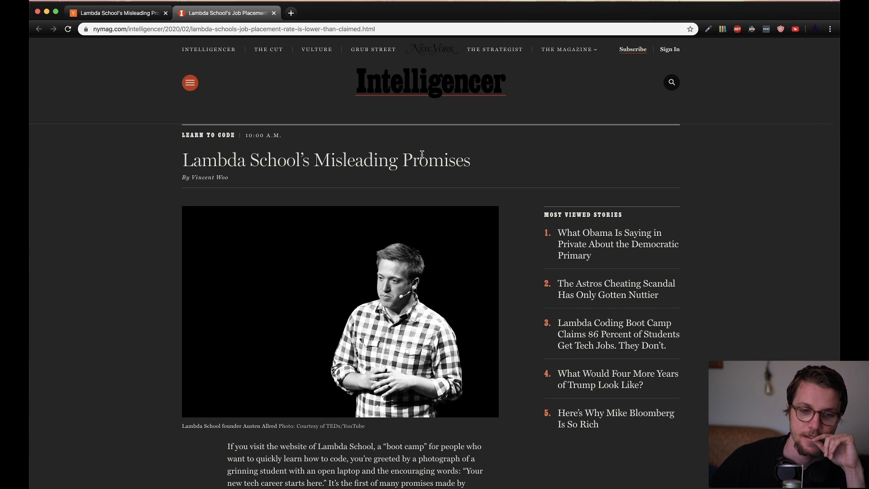
pyautogui.scroll(-3)
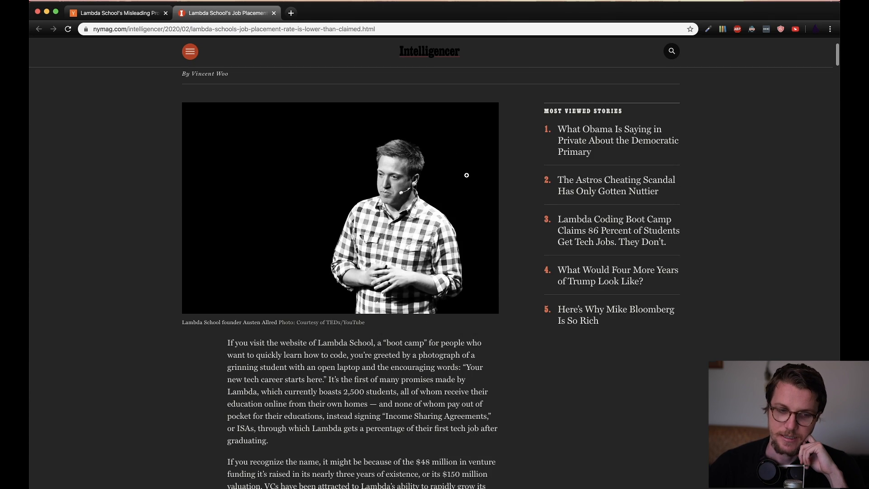
pyautogui.scroll(-3)
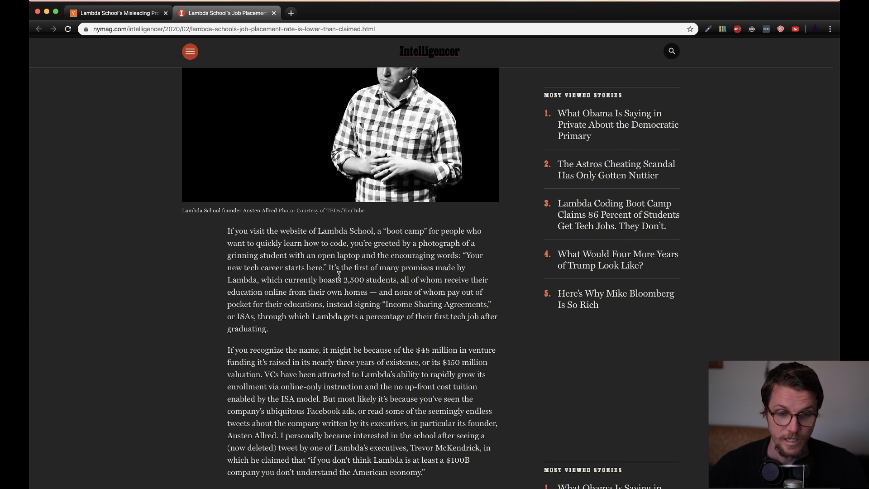
pyautogui.moveTo(338, 280); pyautogui.dragTo(349, 292)
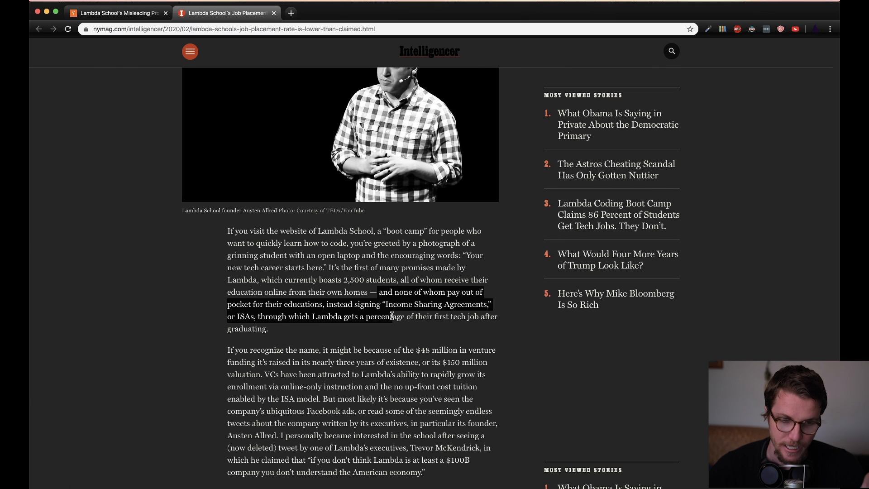
# - Reach Job Placement and highlight 'tells a very different story' and the memo's 50% placement quote
pyautogui.scroll(-3)
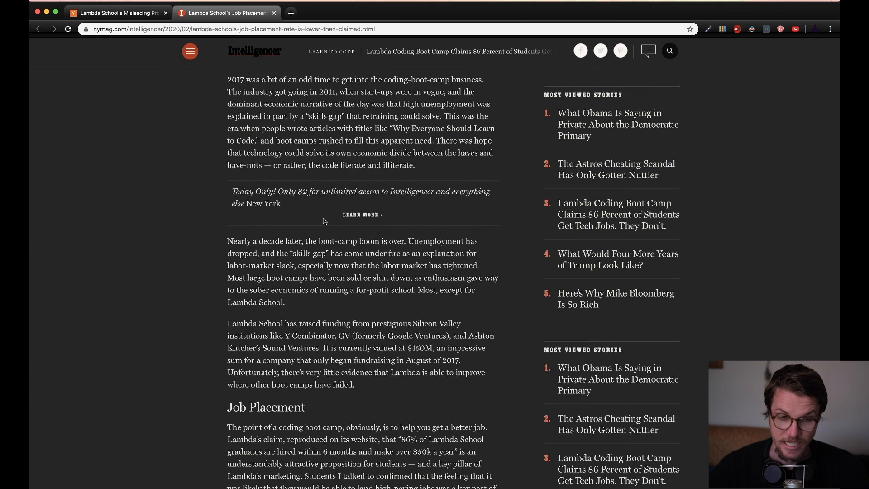
pyautogui.scroll(-3)
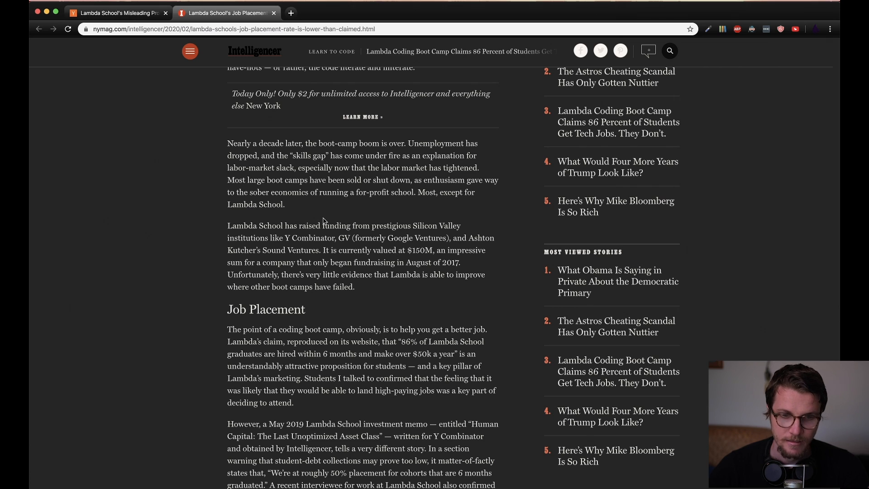
pyautogui.scroll(-3)
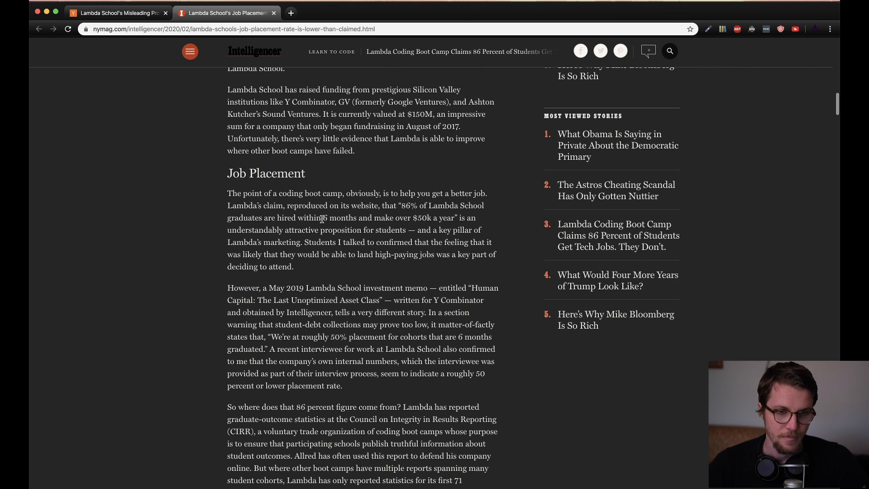
pyautogui.scroll(-3)
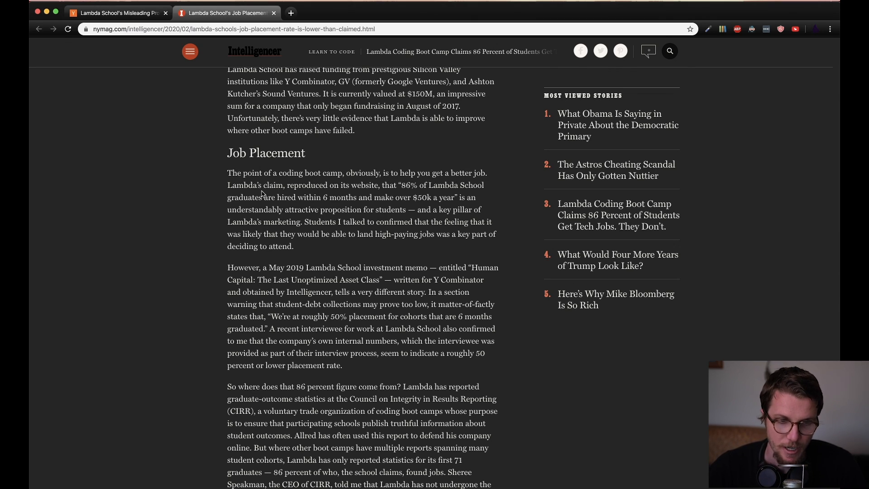
pyautogui.moveTo(378, 189)
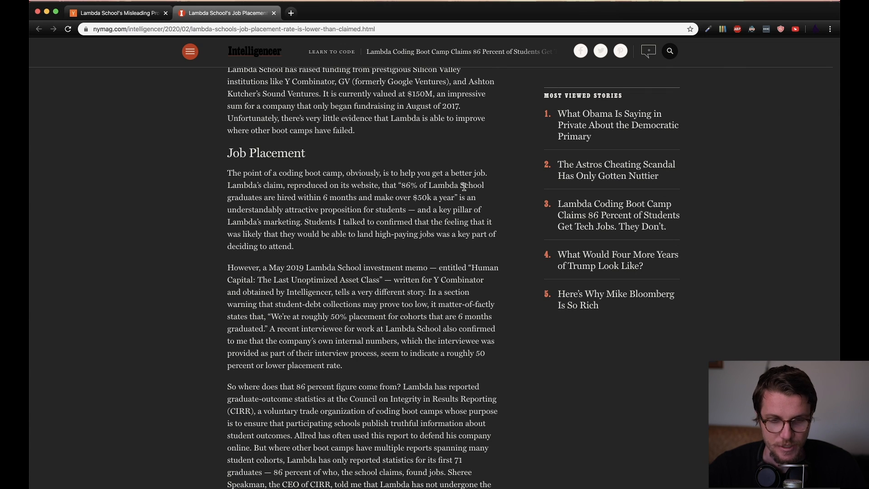
pyautogui.moveTo(290, 199)
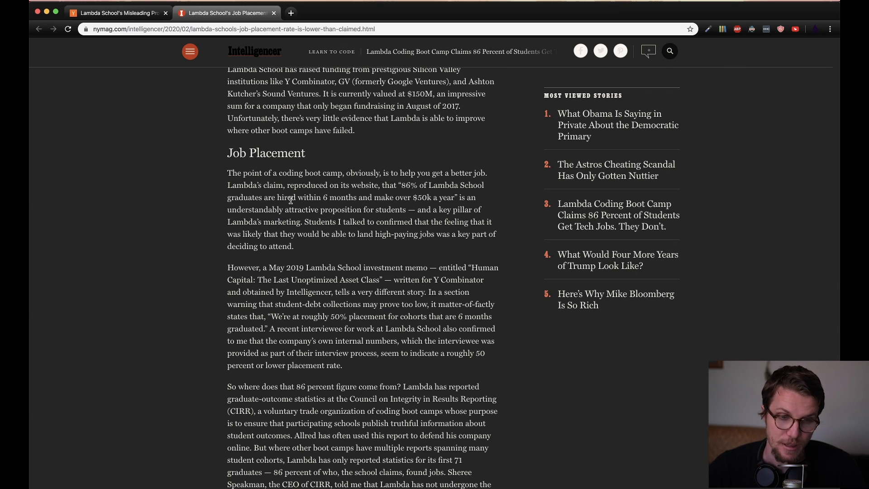
pyautogui.moveTo(436, 197)
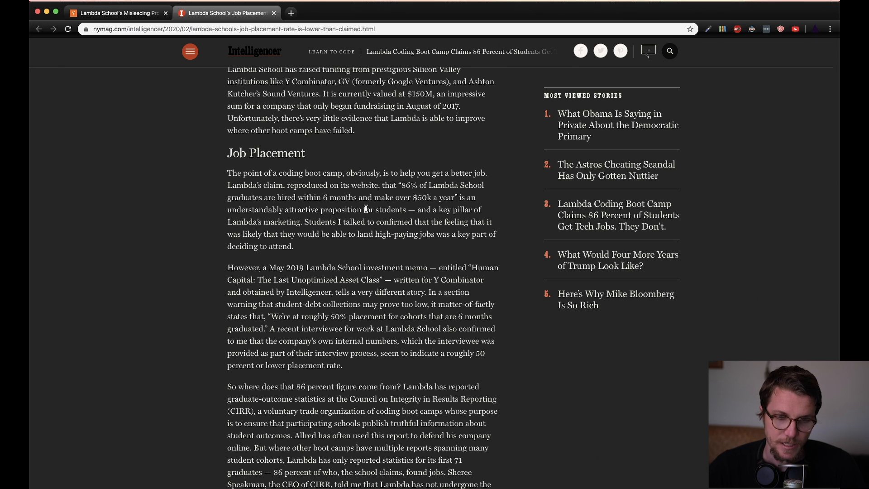
pyautogui.scroll(-3)
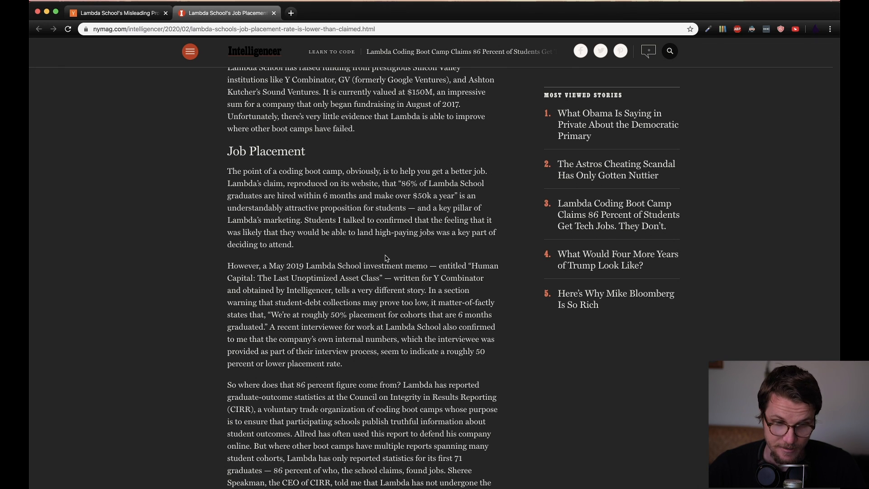
pyautogui.scroll(-3)
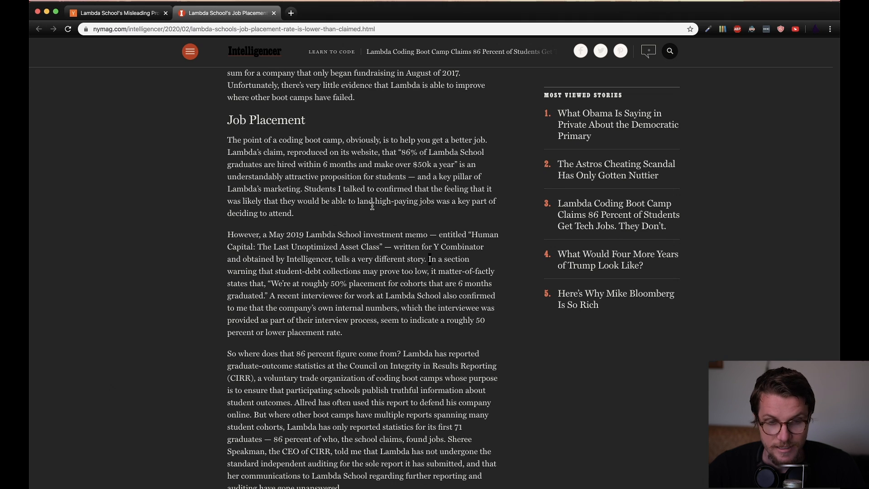
pyautogui.moveTo(254, 247)
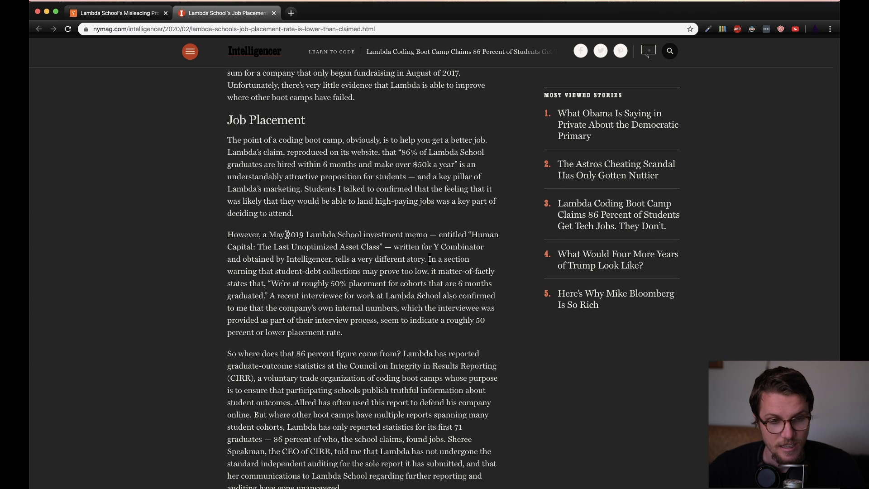
pyautogui.moveTo(299, 234); pyautogui.dragTo(425, 234)
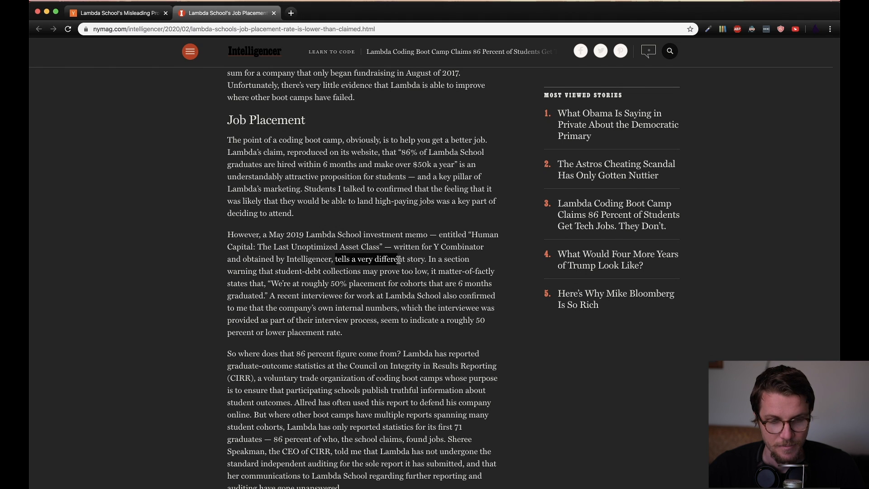
pyautogui.moveTo(430, 271); pyautogui.dragTo(296, 283)
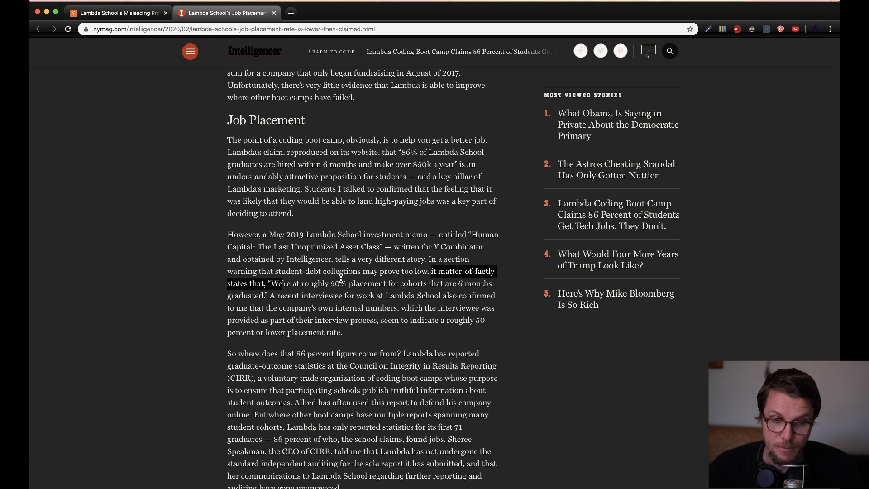
pyautogui.moveTo(340, 278)
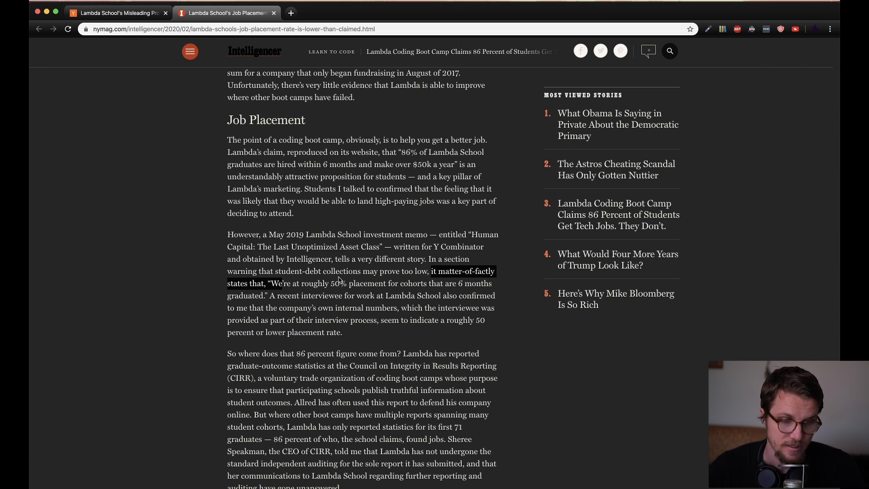
pyautogui.moveTo(405, 183)
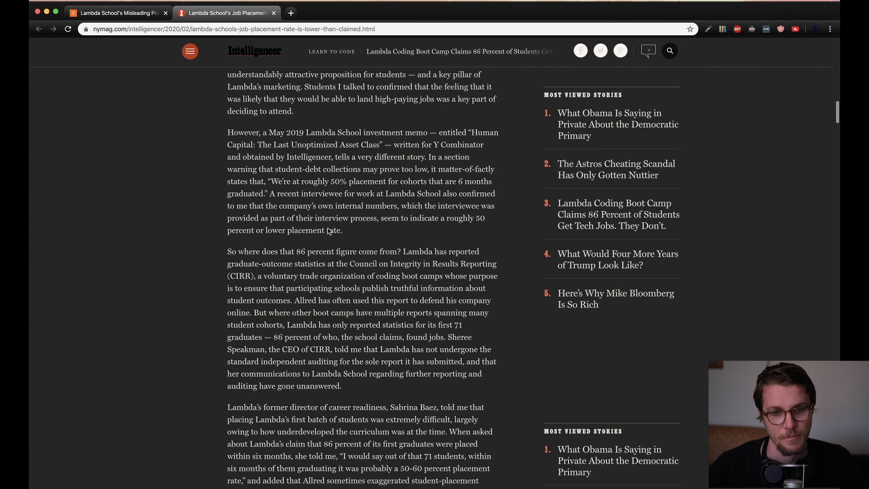
# - Select a line, then read down through the Income Sharing section on Lambda's ISA deals
pyautogui.moveTo(327, 181); pyautogui.dragTo(407, 181)
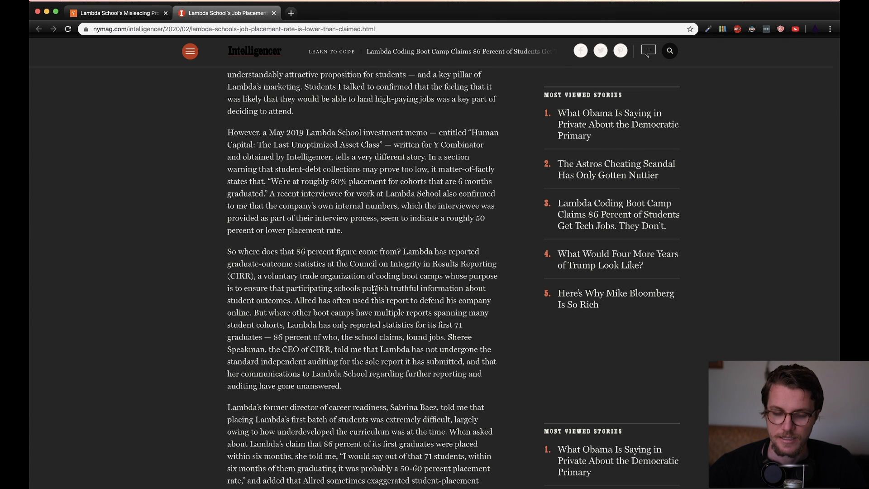
pyautogui.scroll(-3)
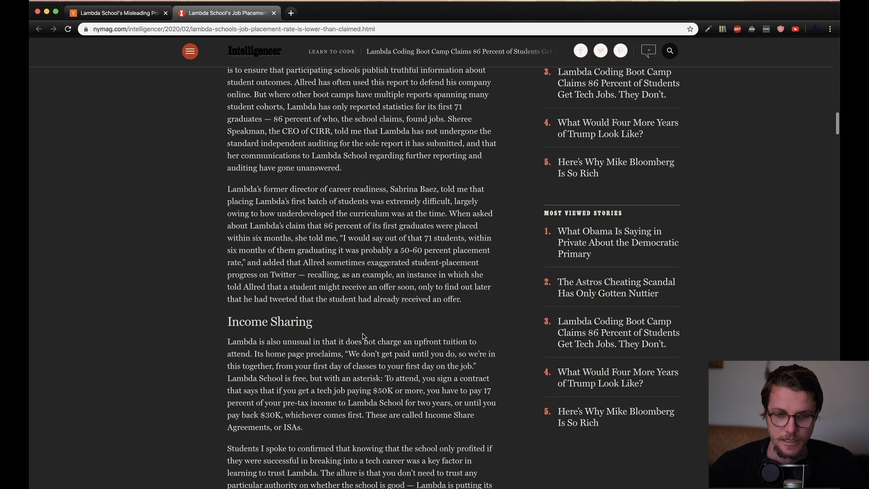
pyautogui.moveTo(380, 319)
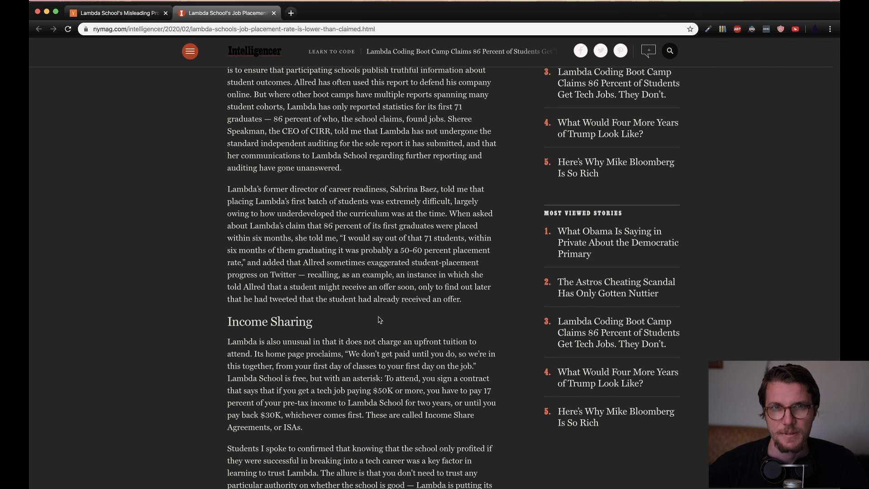
pyautogui.scroll(-3)
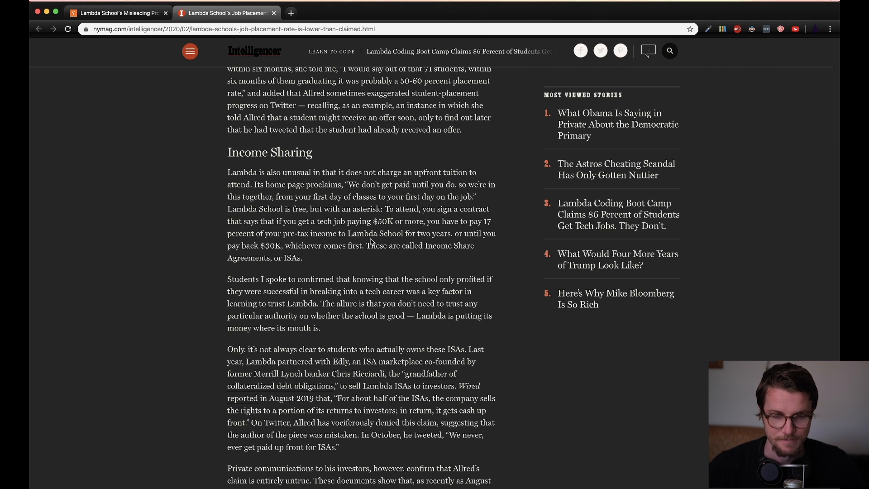
pyautogui.scroll(-3)
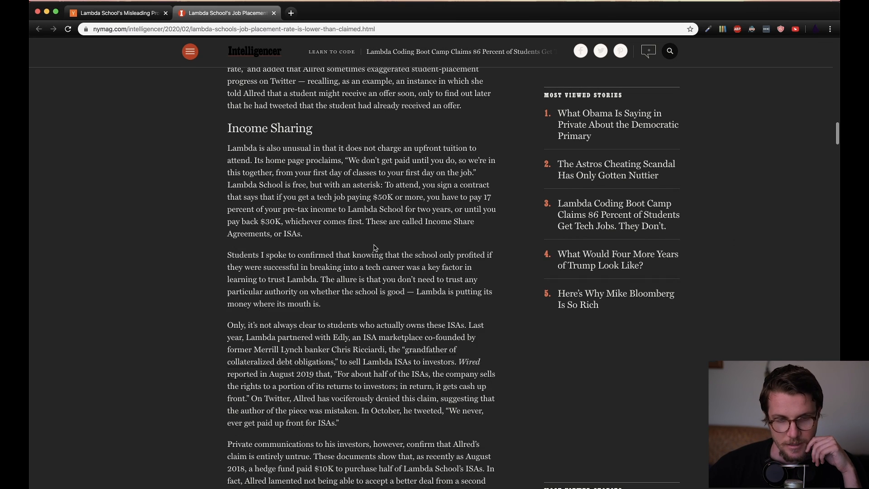
pyautogui.moveTo(349, 236)
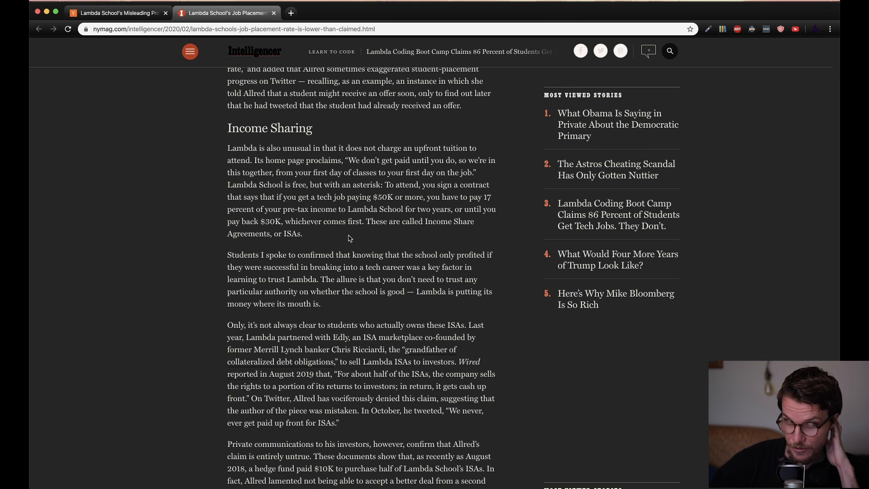
pyautogui.scroll(-3)
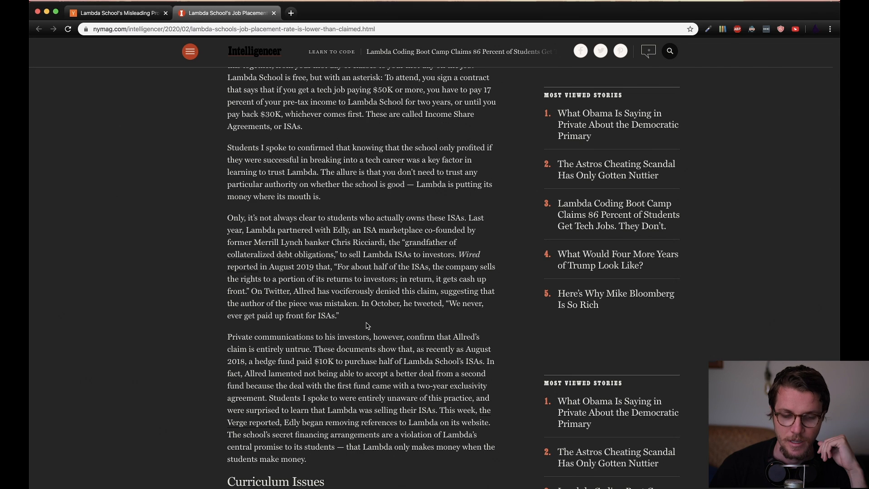
pyautogui.moveTo(366, 327)
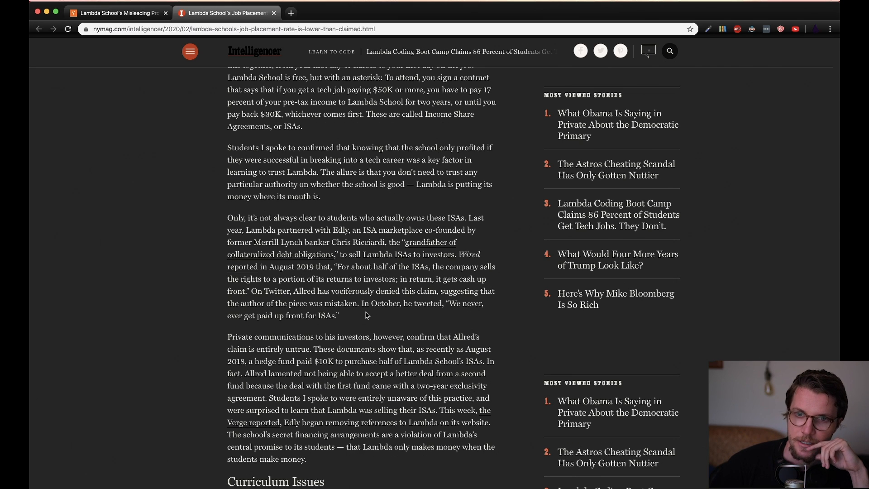
pyautogui.moveTo(366, 377)
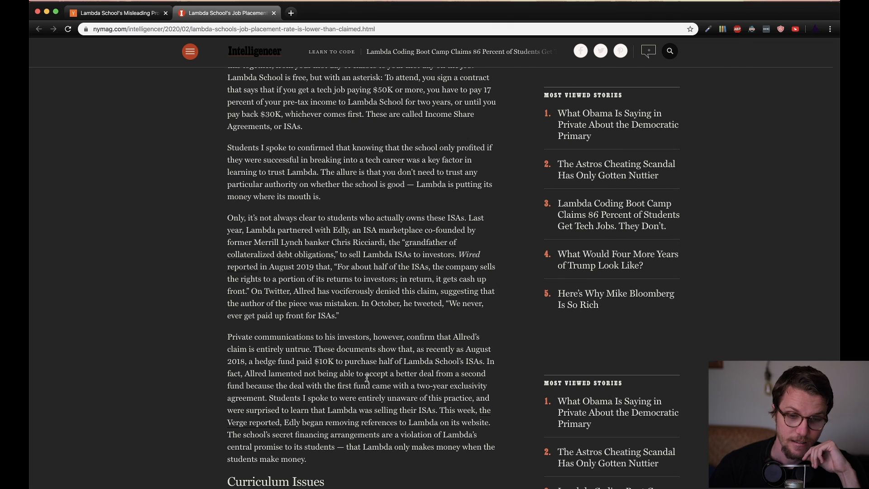
pyautogui.scroll(-3)
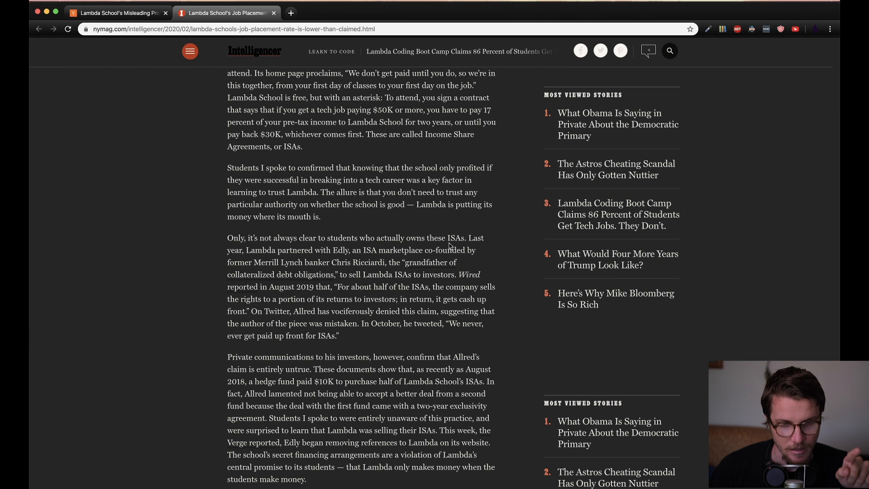
# - Highlight the line about Lambda partnering with Edly, deselect, and continue to Curriculum Issues
pyautogui.moveTo(472, 238); pyautogui.dragTo(346, 250)
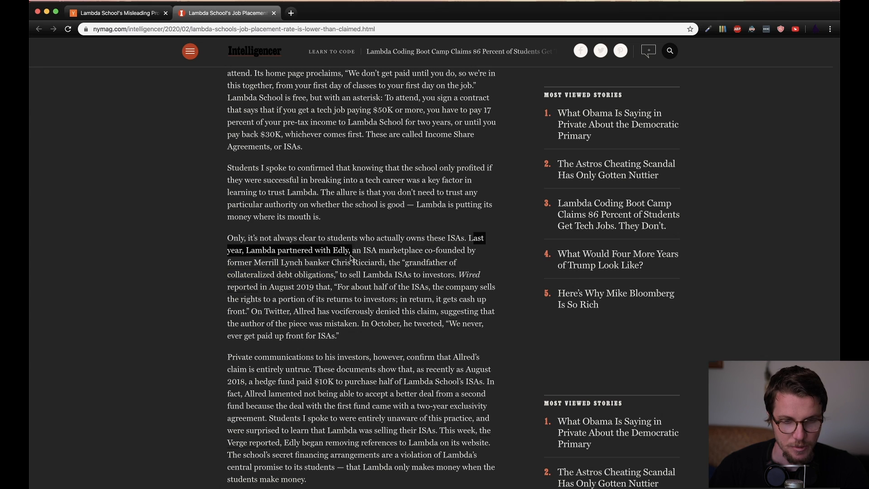
pyautogui.moveTo(393, 266)
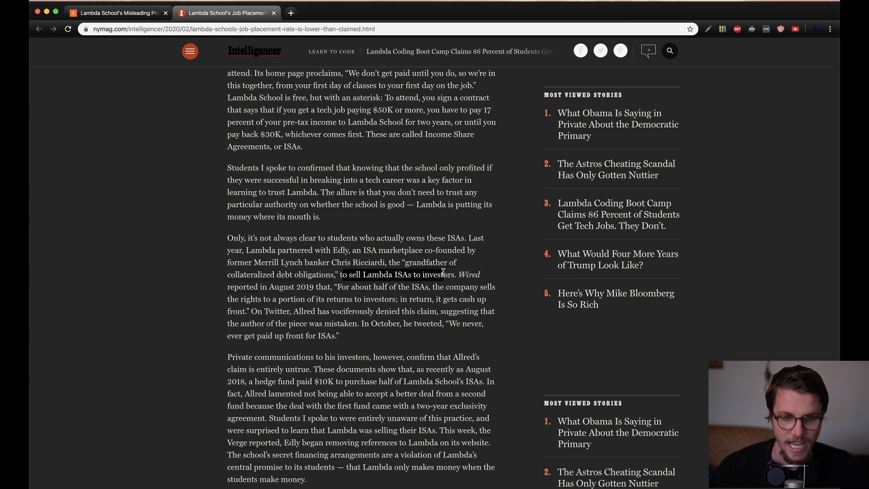
pyautogui.click(381, 320)
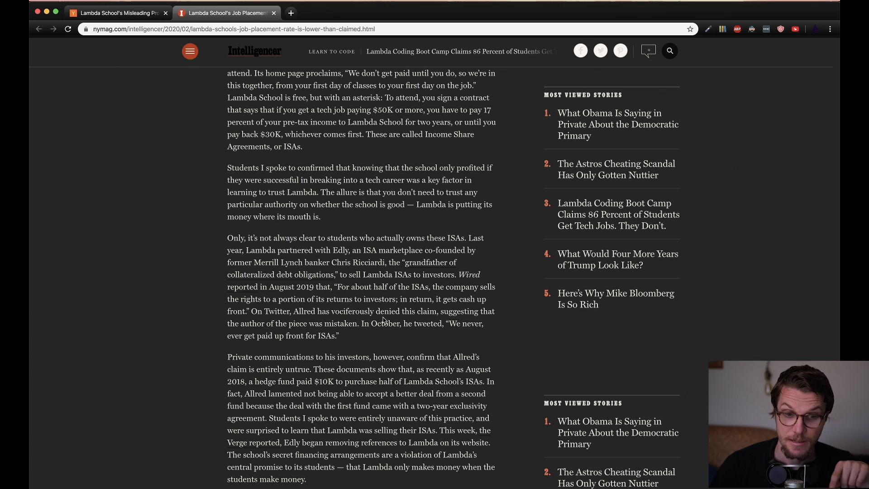
pyautogui.scroll(-3)
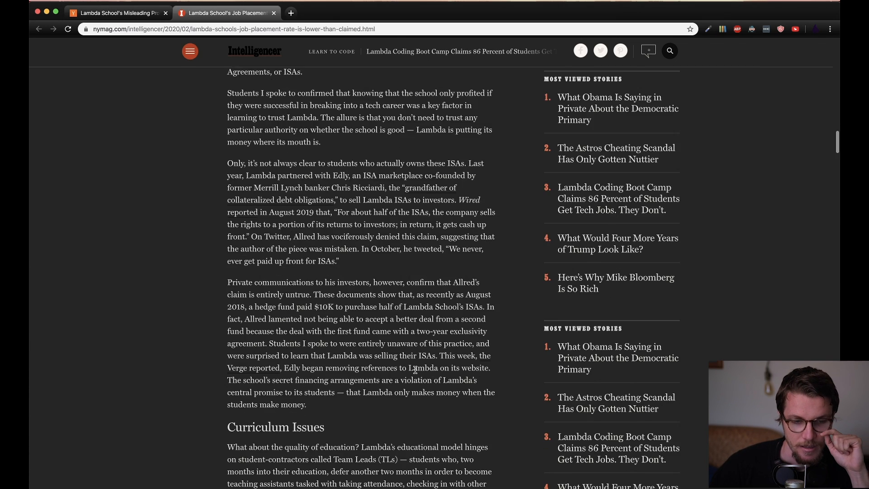
pyautogui.scroll(-3)
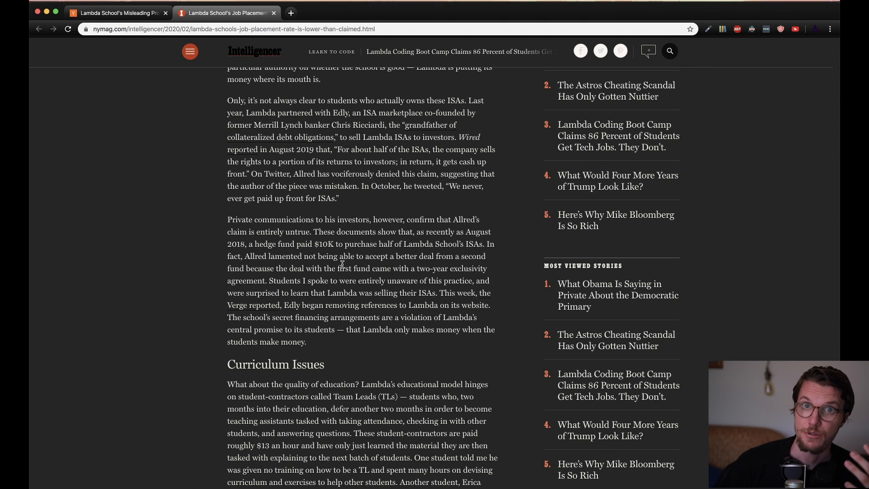
pyautogui.moveTo(339, 269)
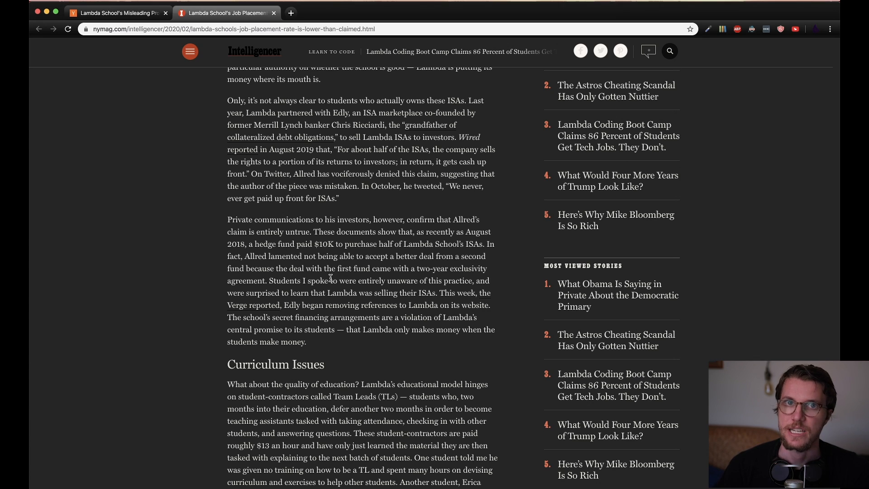
pyautogui.moveTo(327, 279)
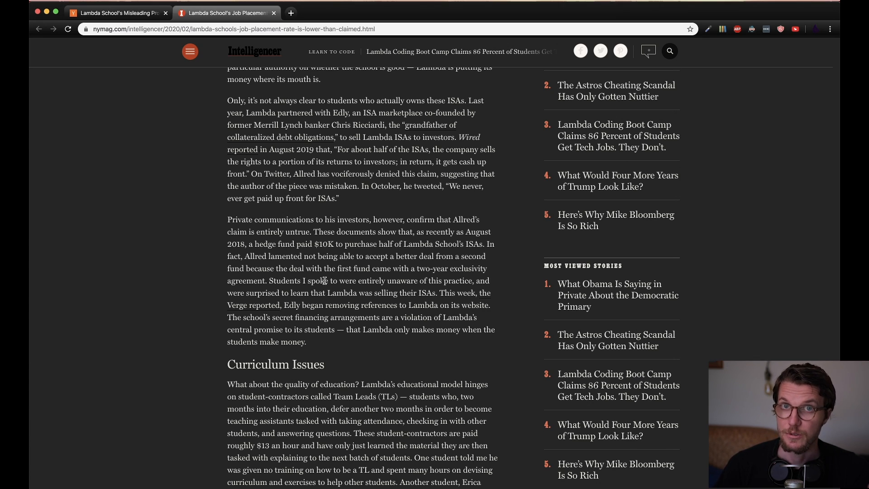
pyautogui.scroll(-3)
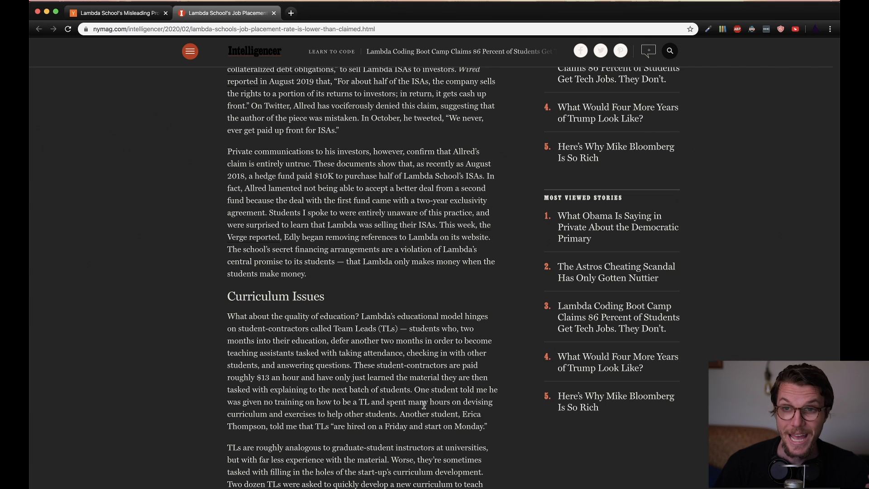
pyautogui.moveTo(446, 346)
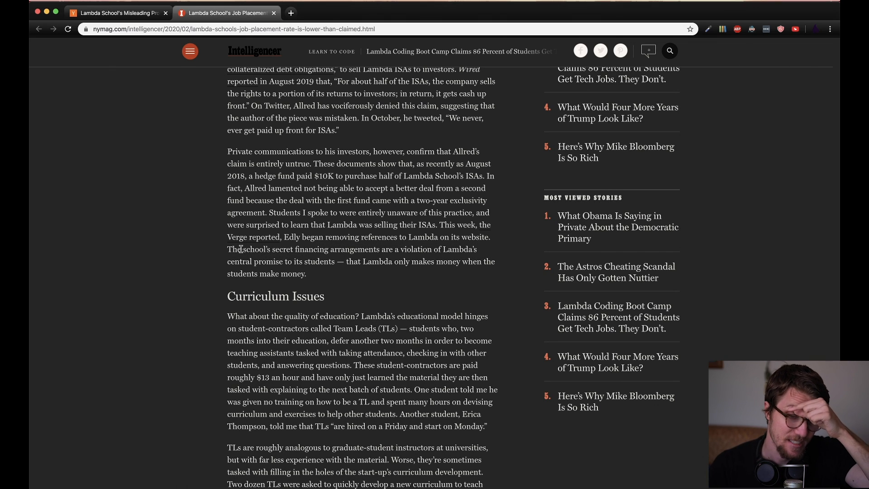
pyautogui.moveTo(228, 249); pyautogui.dragTo(349, 261)
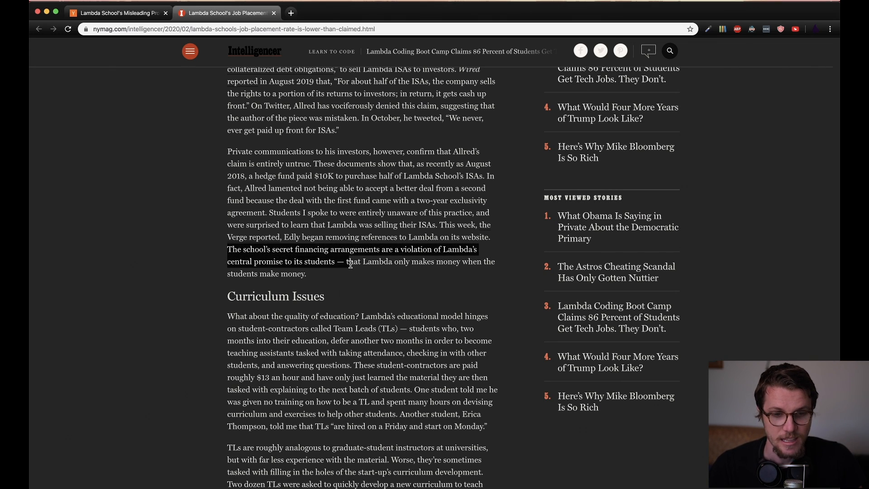
pyautogui.click(355, 273)
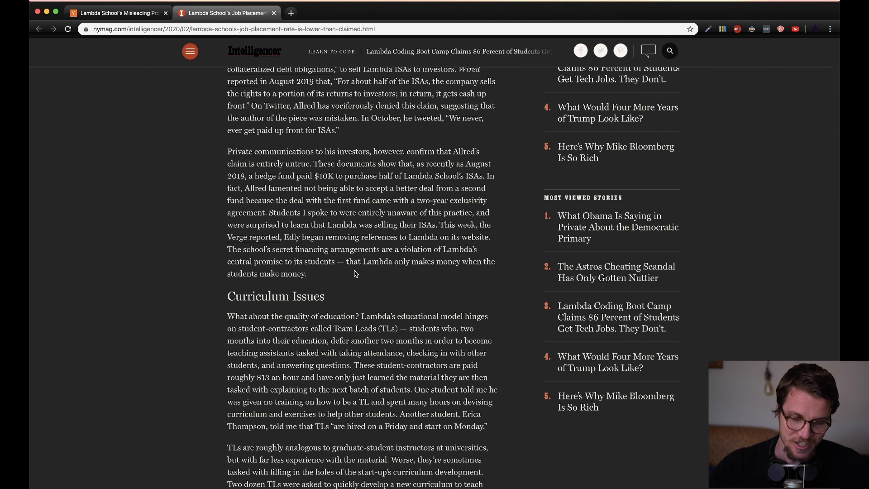
# - Scroll to Curriculum Issues and highlight text in its opening paragraph on $13-an-hour Team Leads
pyautogui.scroll(-3)
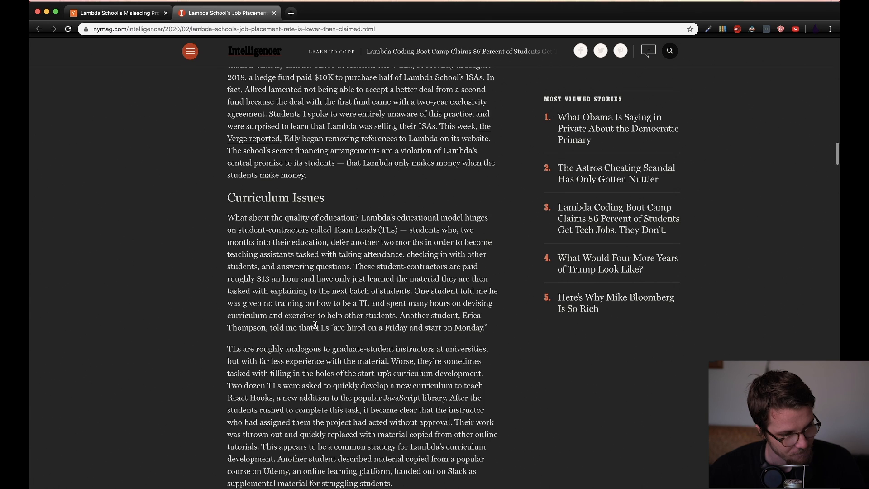
pyautogui.scroll(-3)
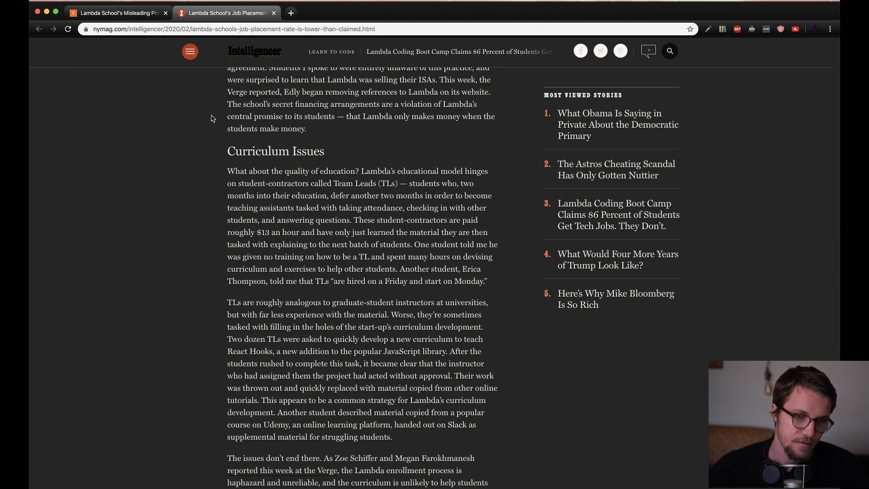
pyautogui.moveTo(216, 153)
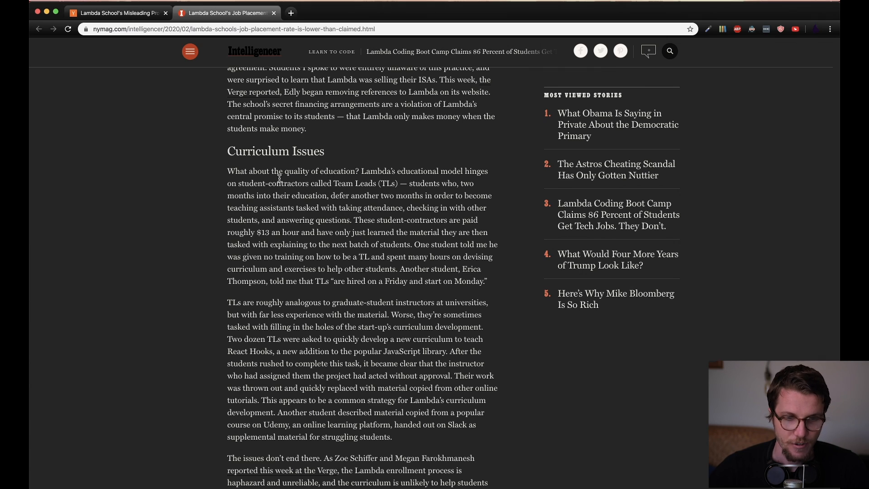
pyautogui.moveTo(234, 183); pyautogui.dragTo(398, 183)
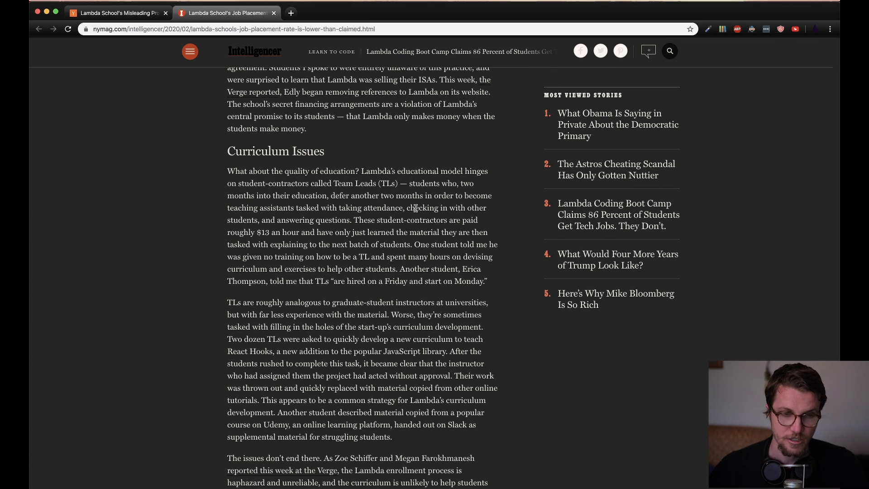
pyautogui.scroll(-3)
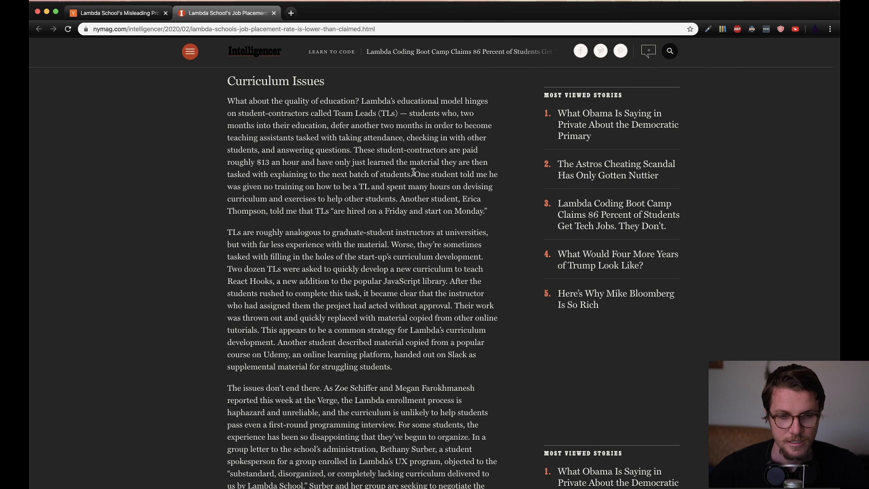
pyautogui.moveTo(360, 187)
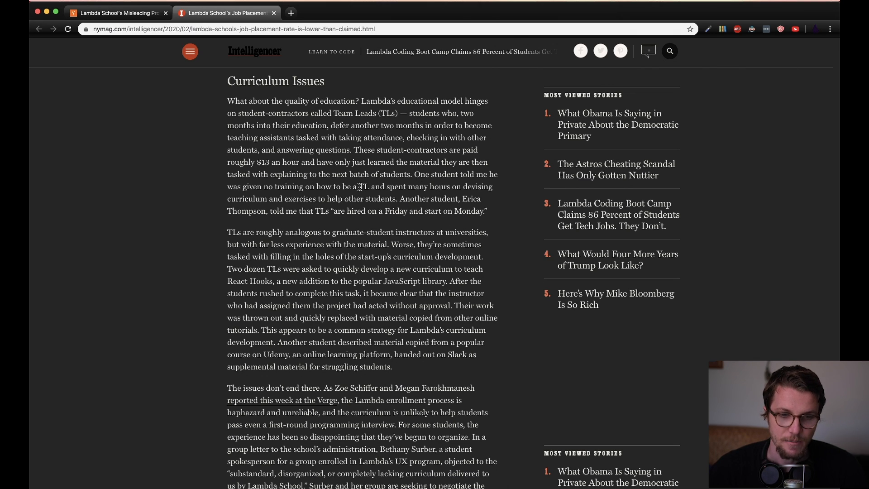
pyautogui.moveTo(380, 190)
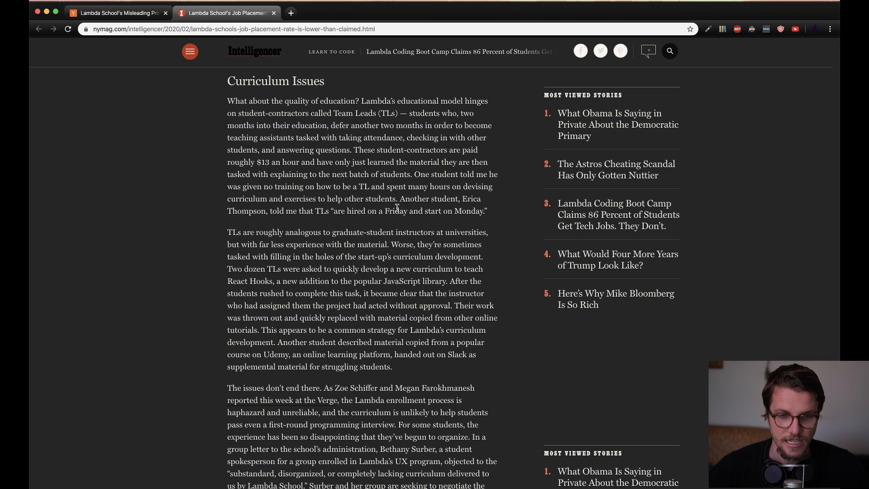
pyautogui.moveTo(385, 182)
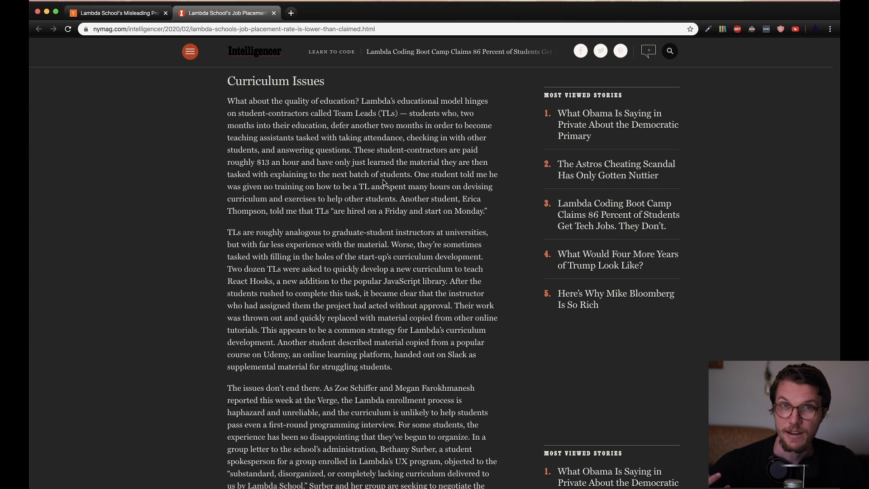
# - Scroll to the Team Leads paragraph and 'The issues don't end there' on copied curriculum
pyautogui.scroll(-3)
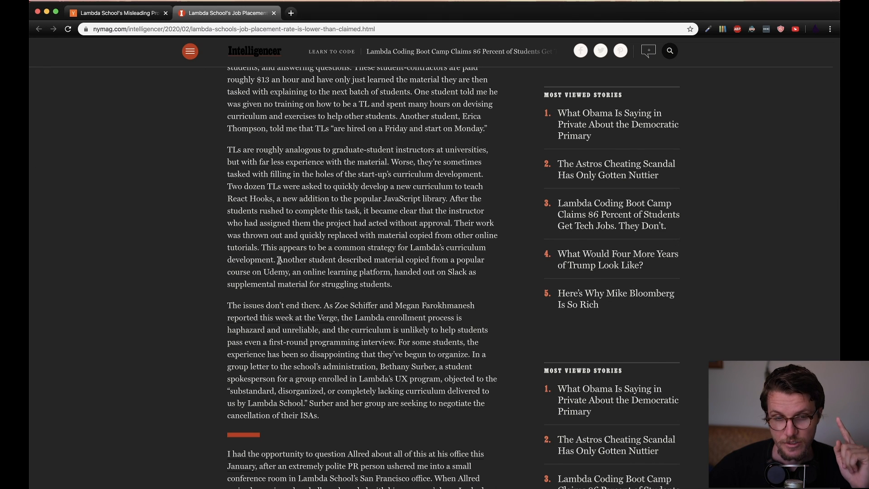
pyautogui.moveTo(215, 274)
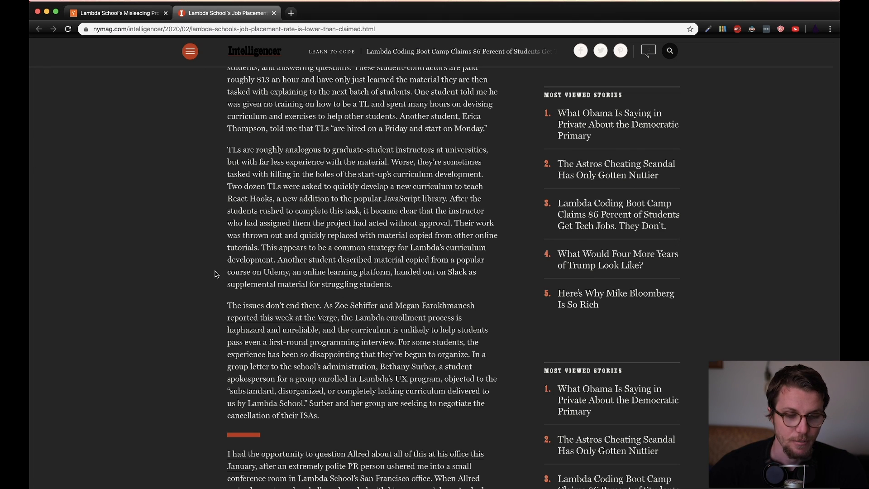
pyautogui.moveTo(321, 282)
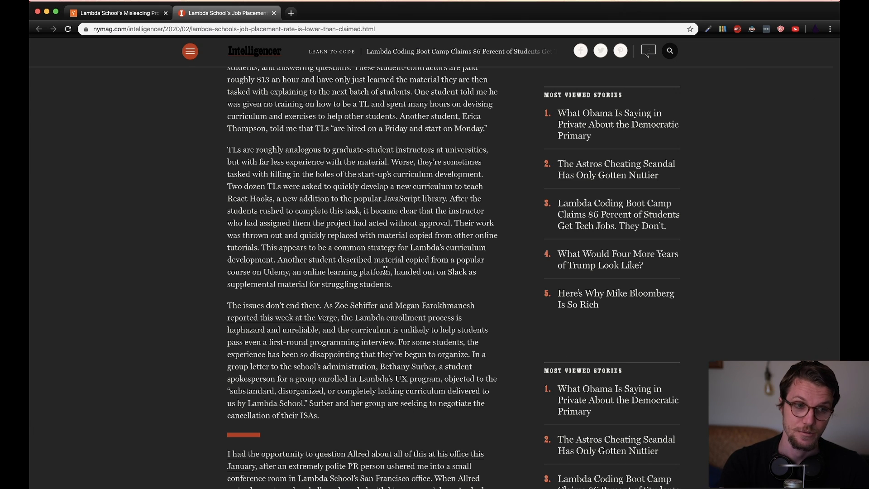
pyautogui.moveTo(429, 270)
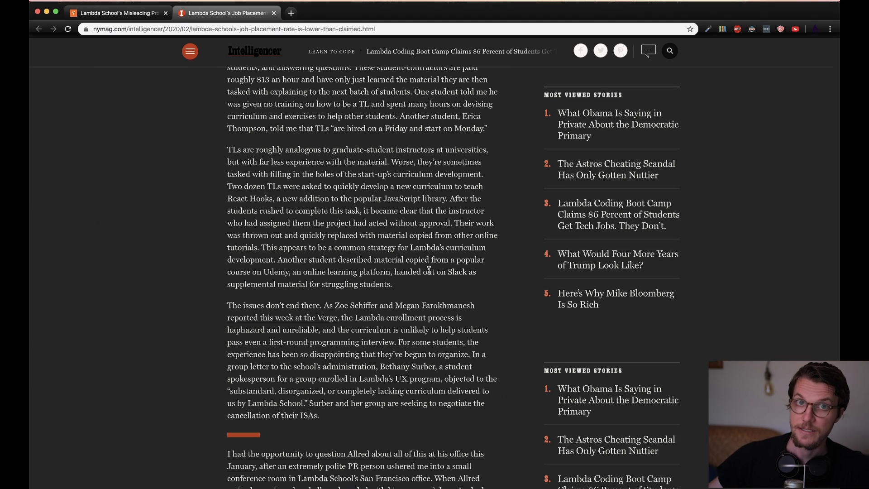
# - Scroll through the closing paragraphs on Lambda's human cost down to the newsletter sign-up
pyautogui.scroll(-3)
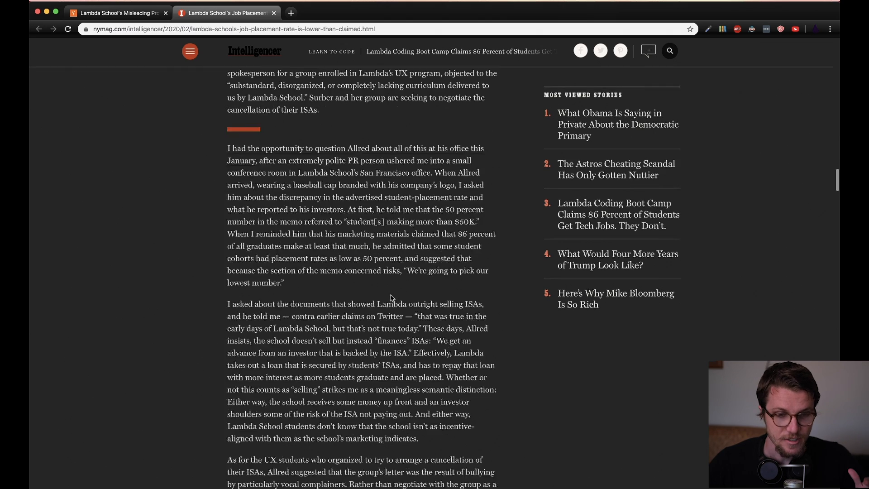
pyautogui.scroll(-3)
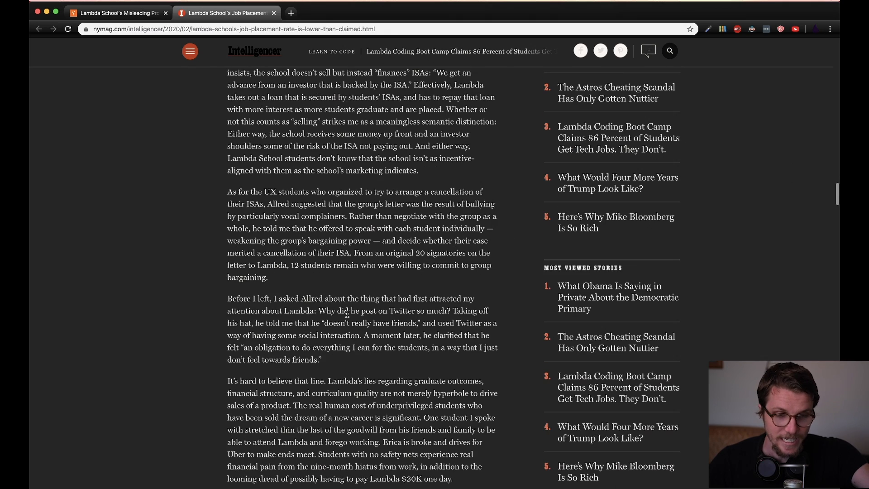
pyautogui.scroll(-3)
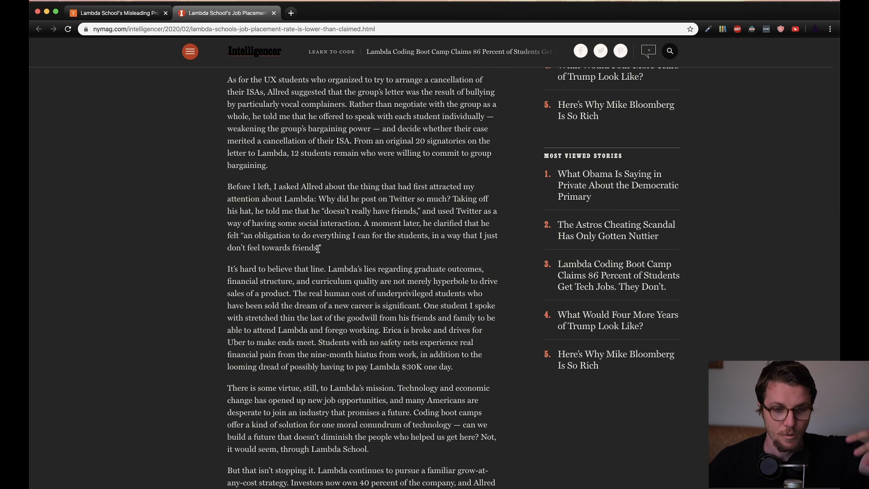
pyautogui.scroll(-3)
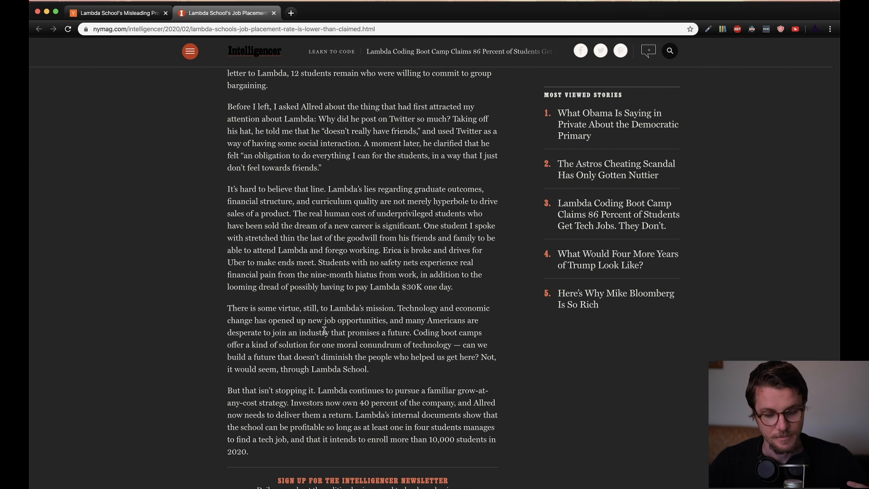
pyautogui.moveTo(322, 333)
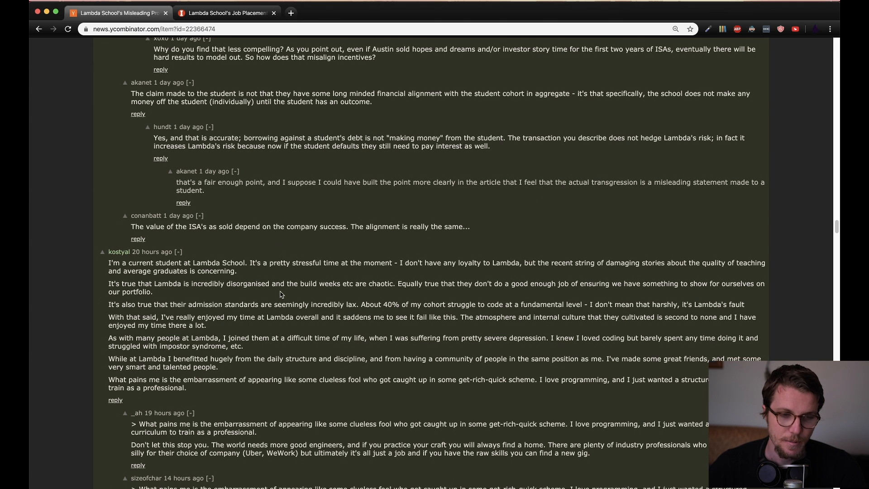
pyautogui.moveTo(293, 220)
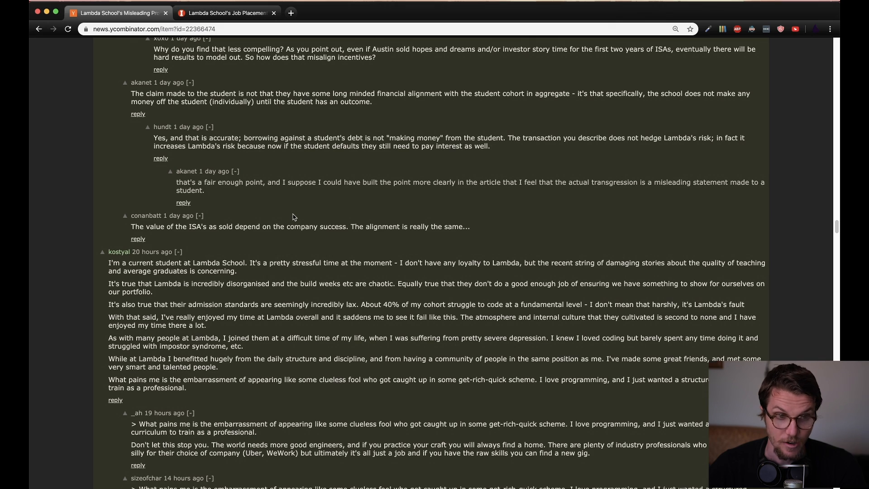
pyautogui.moveTo(111, 257)
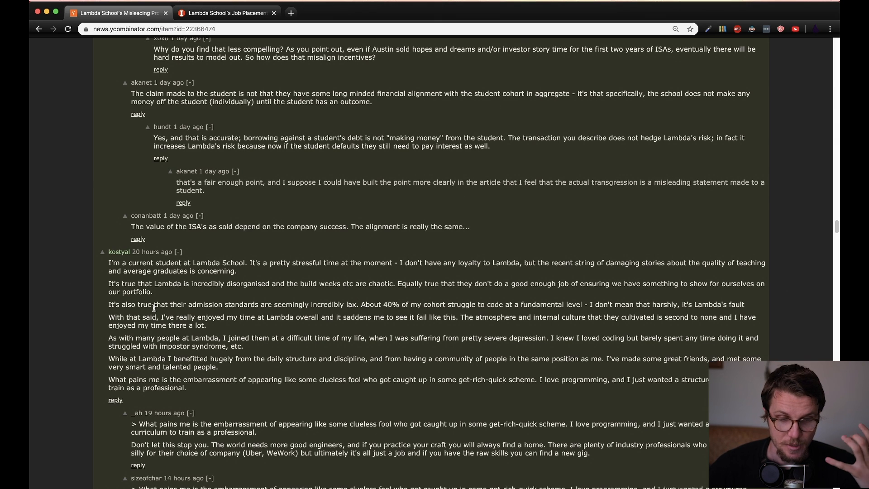
pyautogui.moveTo(295, 280)
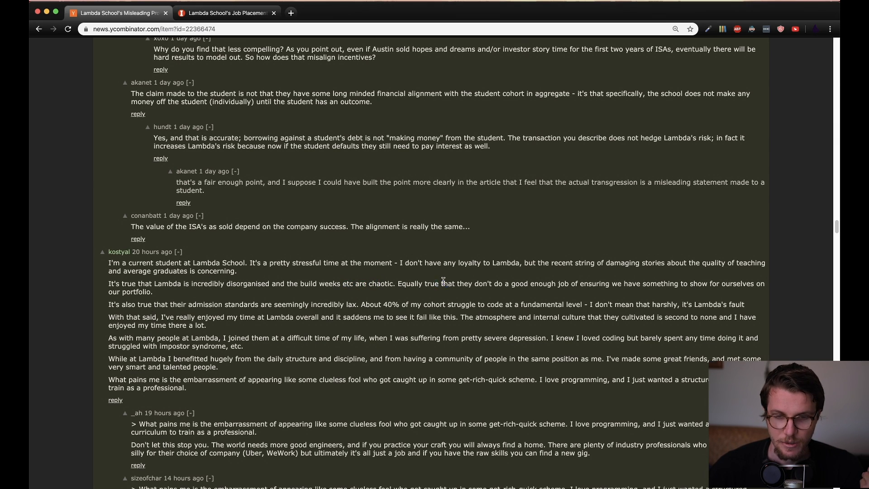
# - On Hacker News, mark the current student's sentence about benefiting from daily structure, then deselect
pyautogui.moveTo(440, 284); pyautogui.dragTo(677, 283)
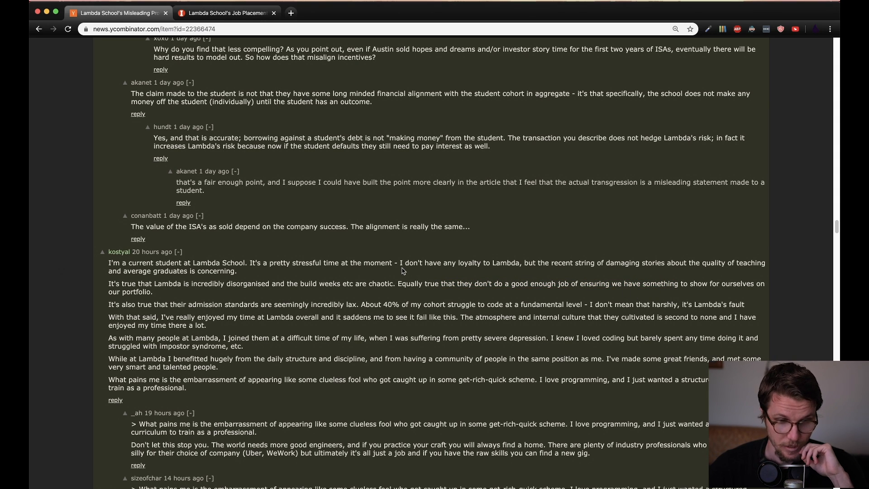
pyautogui.moveTo(141, 358); pyautogui.dragTo(224, 358)
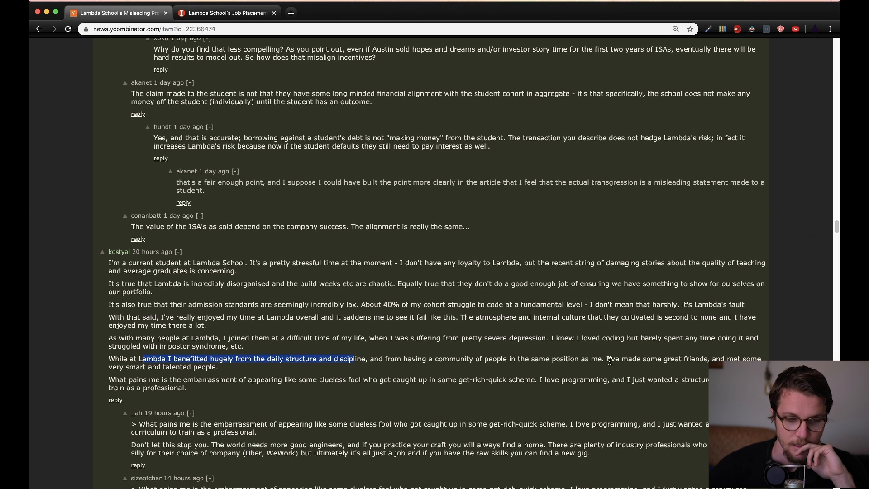
pyautogui.click(615, 369)
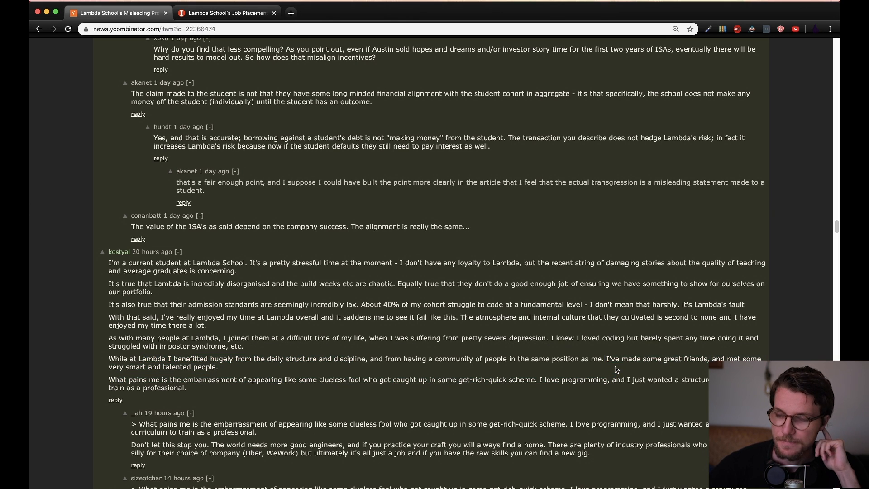
pyautogui.moveTo(608, 357)
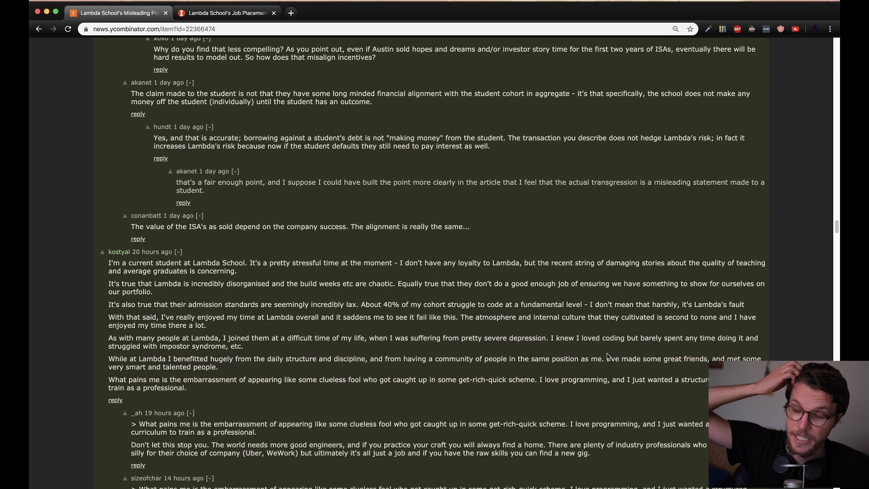